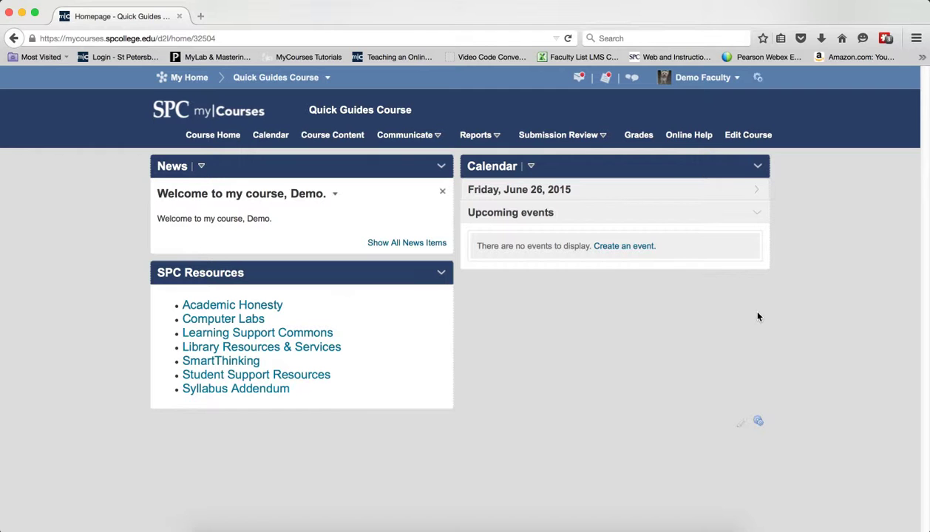
mouse_move(783, 153)
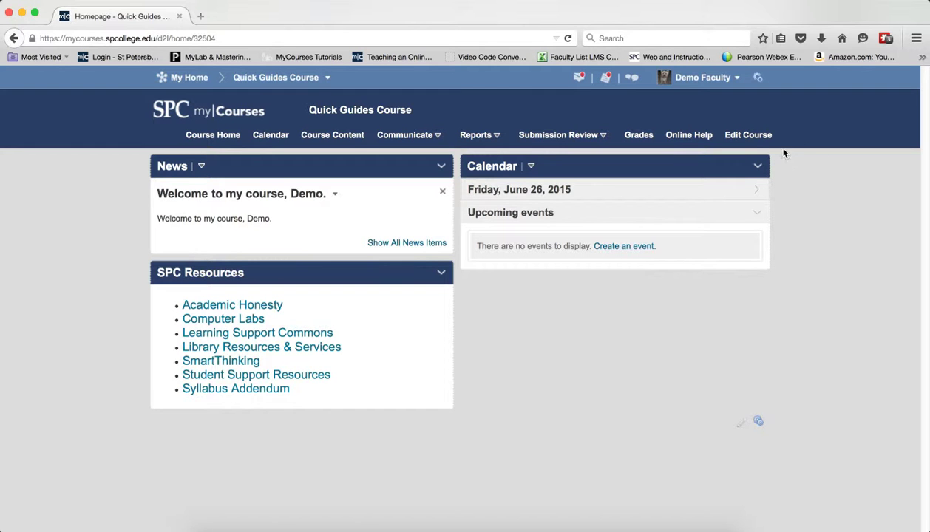
Go from Edit Course to the Rubrics tool on the Course Administration page
click(747, 135)
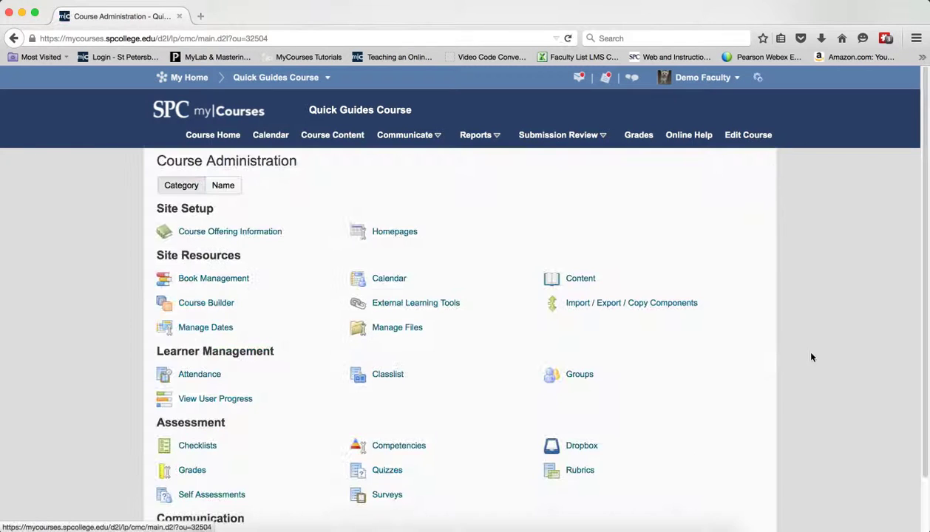
click(581, 470)
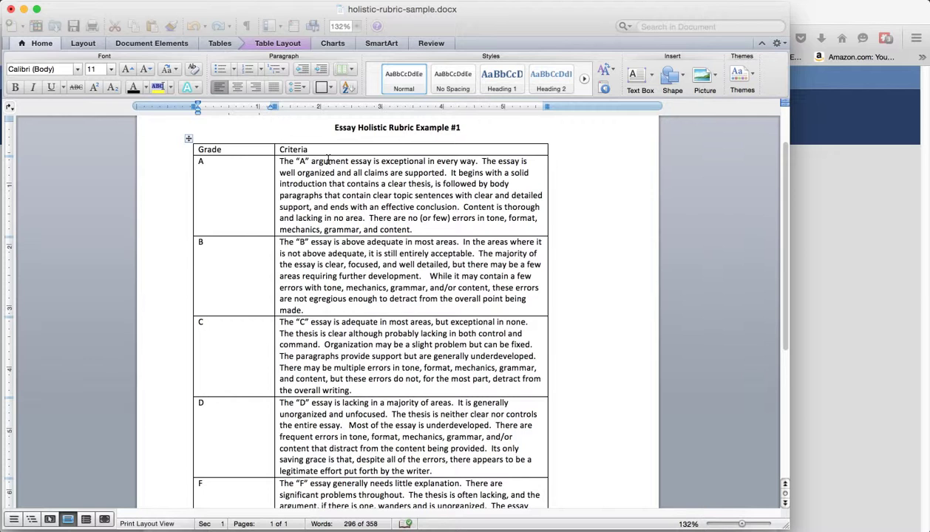
mouse_move(244, 434)
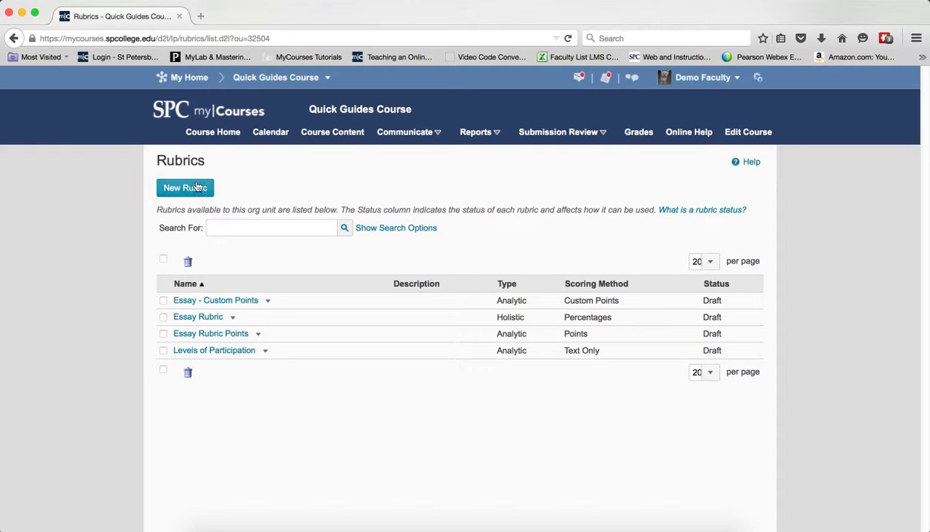
Create rubric 'Text Essay Rubric' as Holistic with five levels and Text Only scoring
click(185, 187)
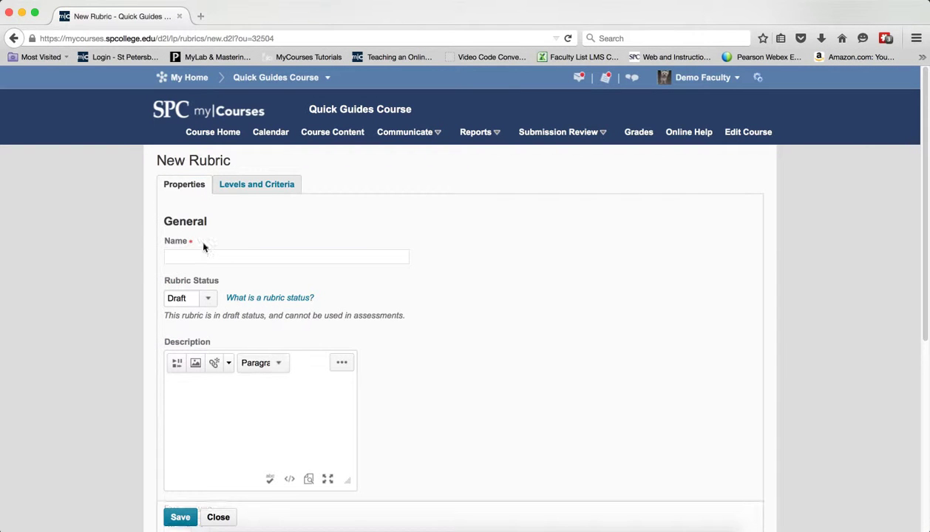
text(Text Essay R)
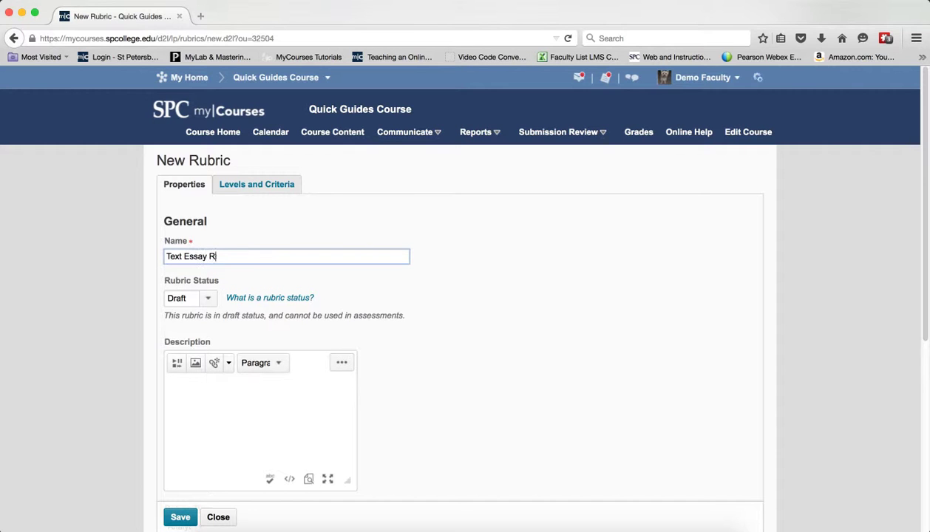
text(ubric)
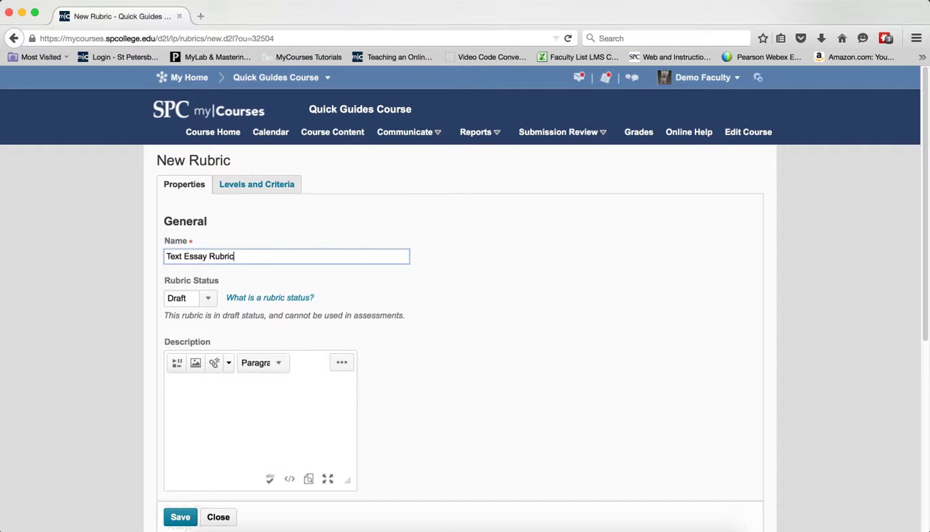
mouse_move(651, 337)
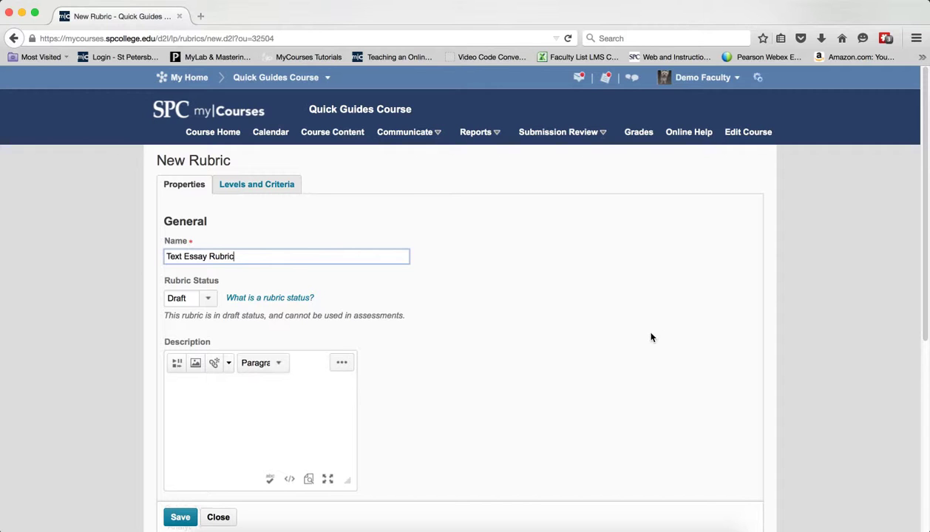
scroll(down, 3)
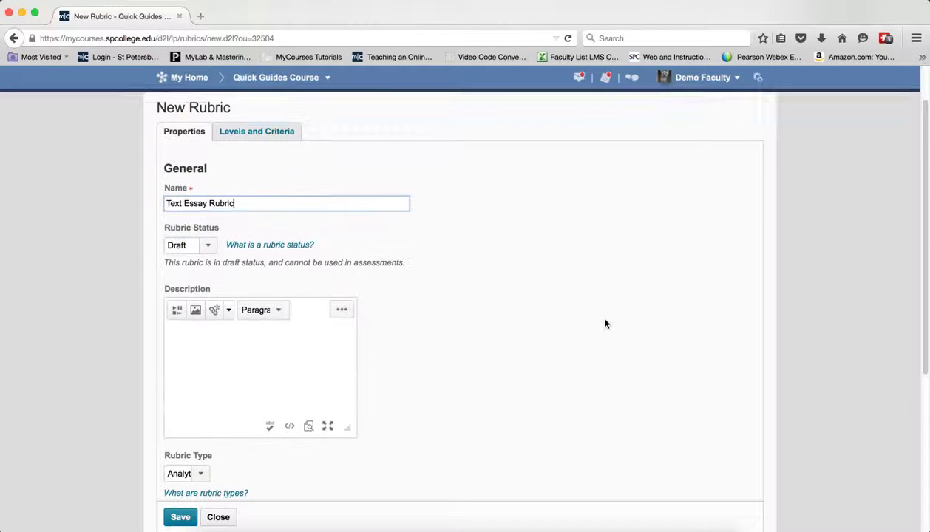
scroll(down, 3)
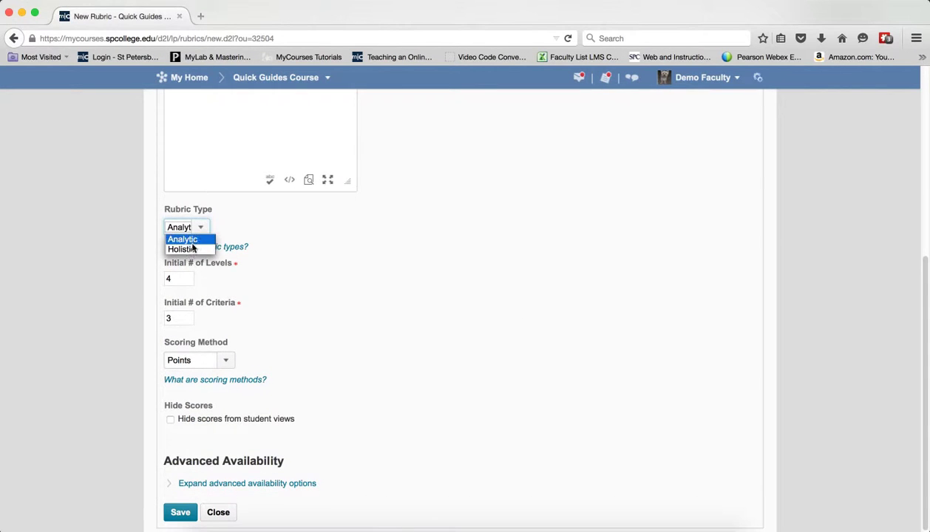
click(182, 248)
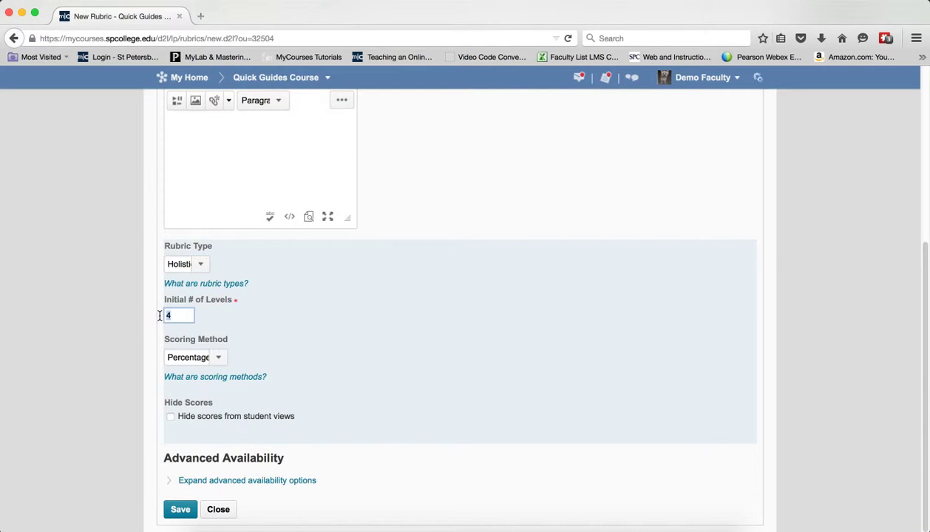
click(195, 357)
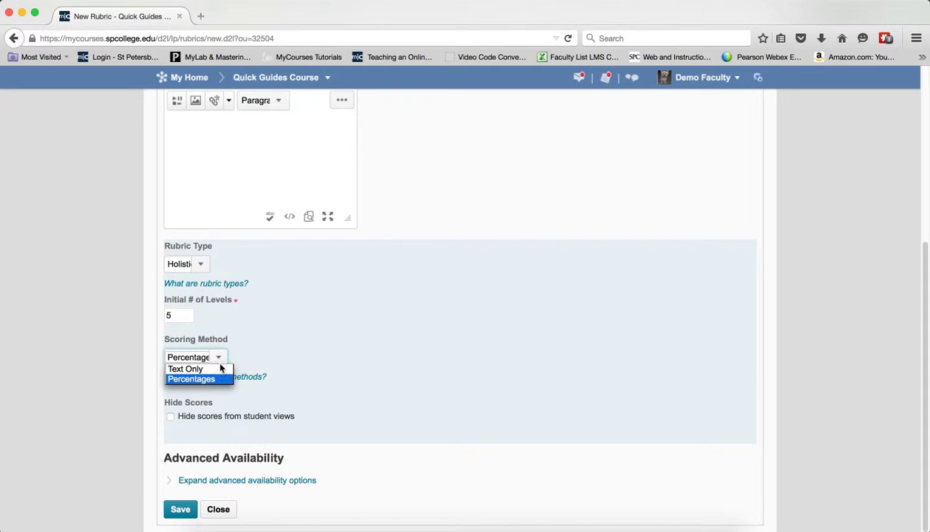
click(184, 369)
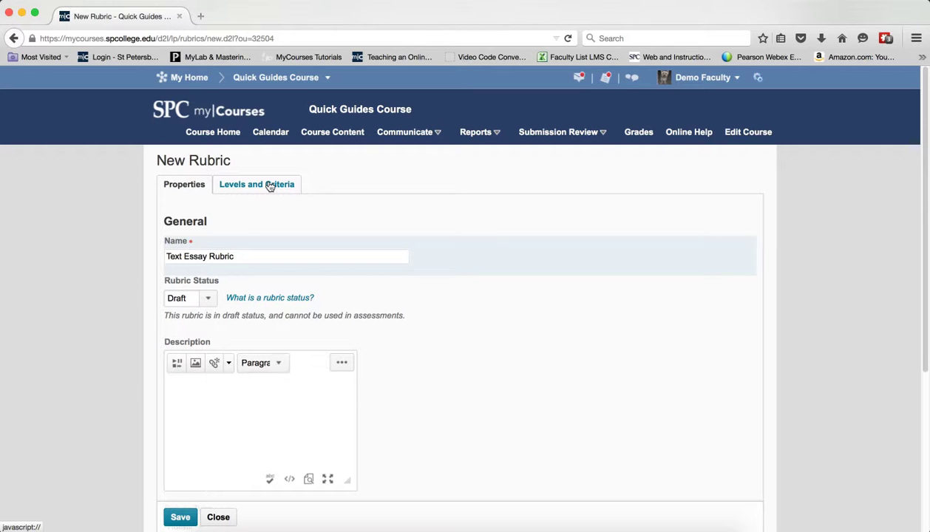
Save the rubric and rename its five level names to A, B, C, D and F
click(256, 184)
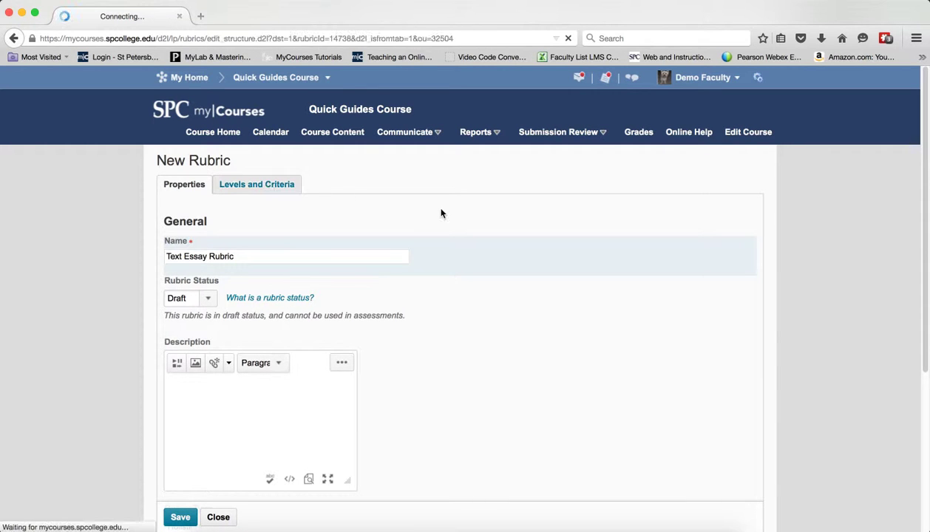
click(179, 517)
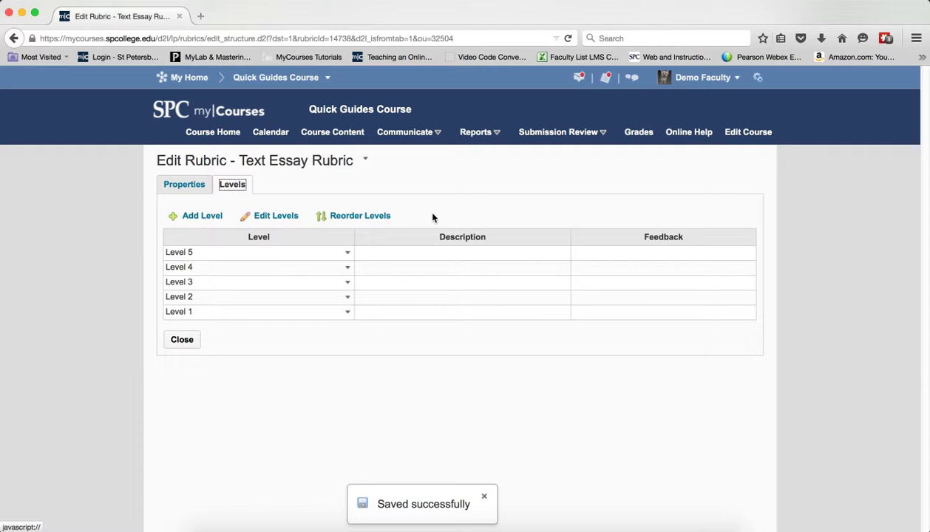
mouse_move(358, 318)
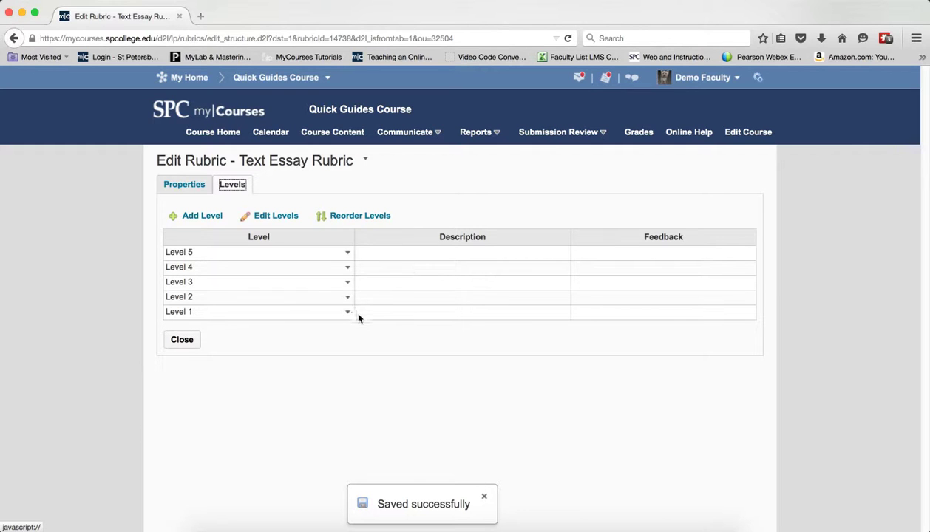
mouse_move(325, 340)
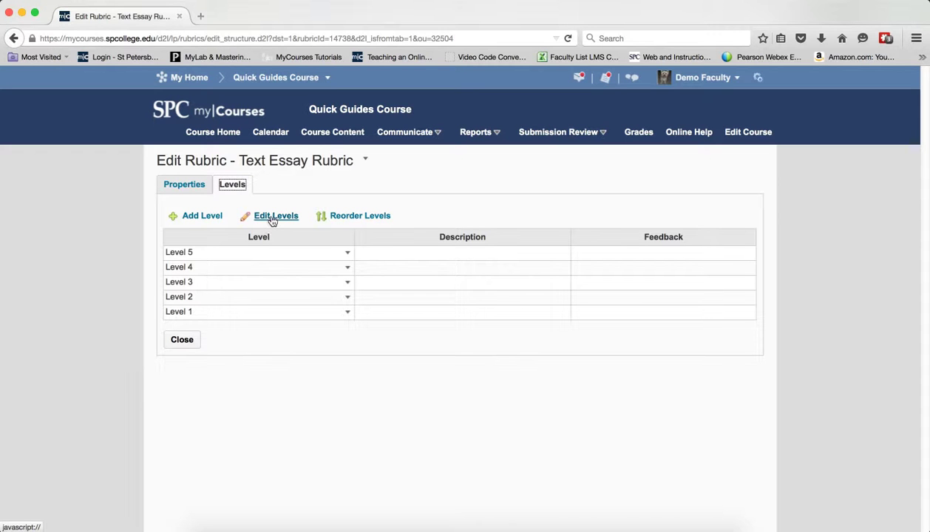
click(276, 215)
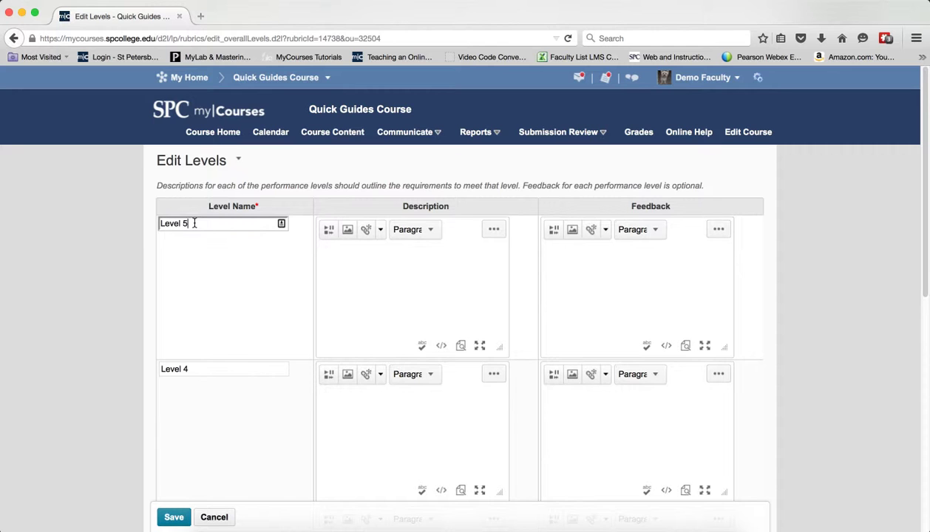
text(A)
click(224, 369)
text(B)
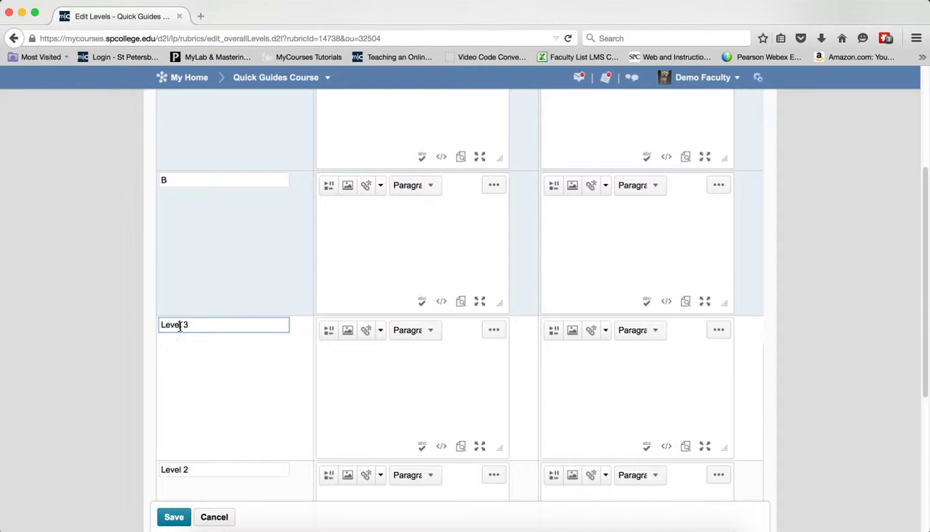
text(C)
text(F)
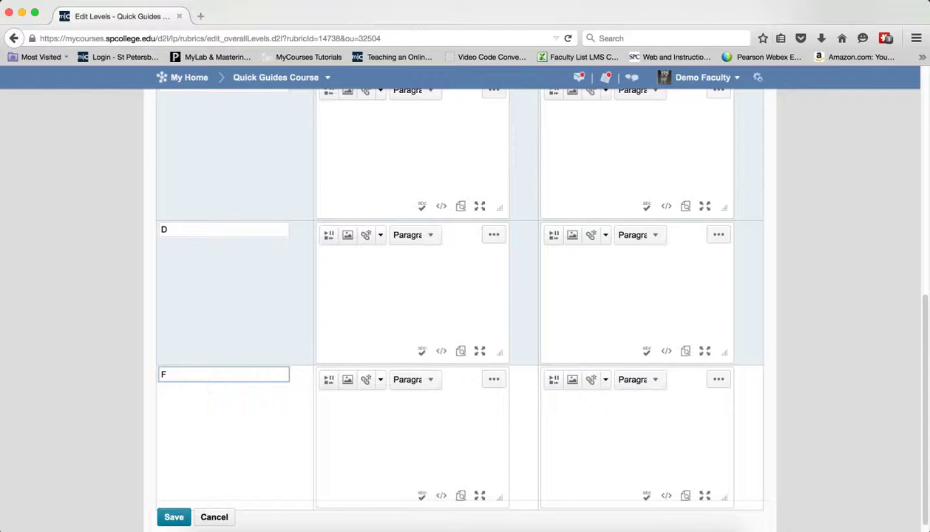
scroll(up, 3)
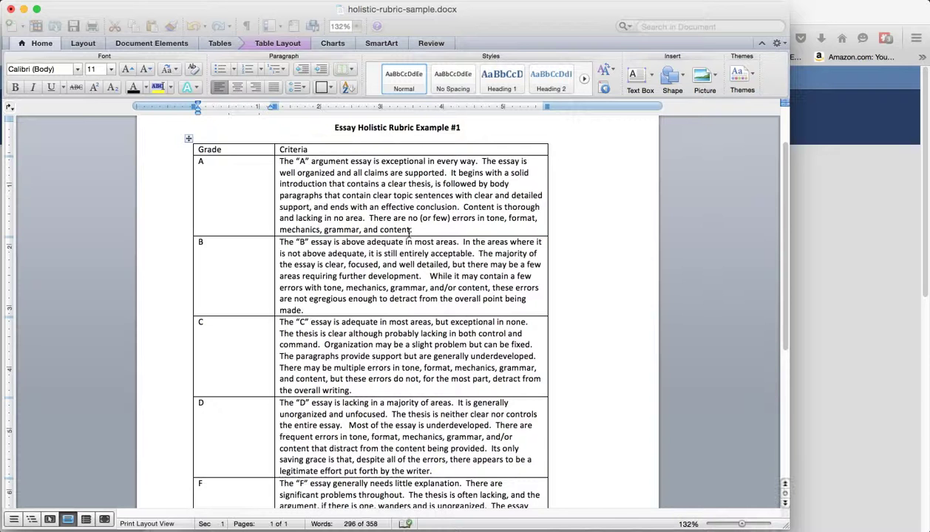
Select and copy the A grade's and the next grade's criteria text in Word
drag(280, 161, 412, 229)
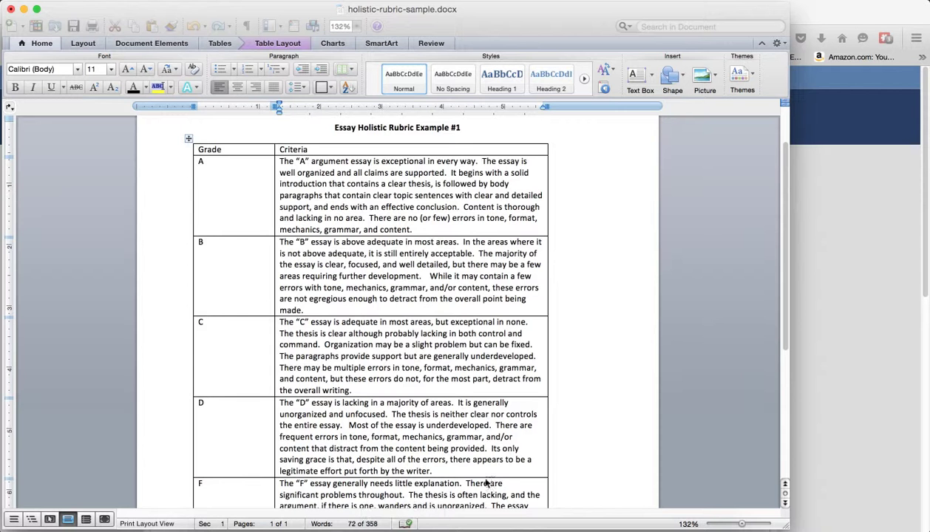
drag(280, 242, 304, 310)
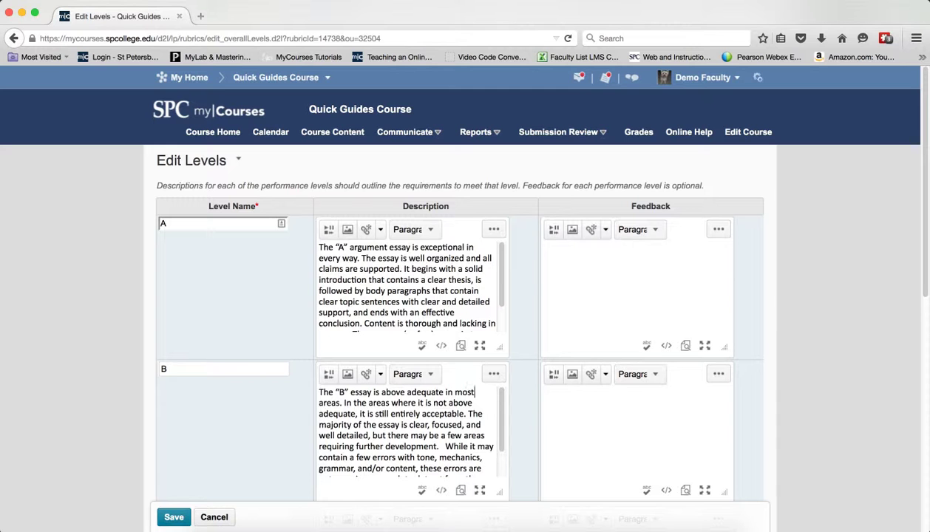
Save Edit Levels and review grades A through F with their pasted descriptions
scroll(down, 3)
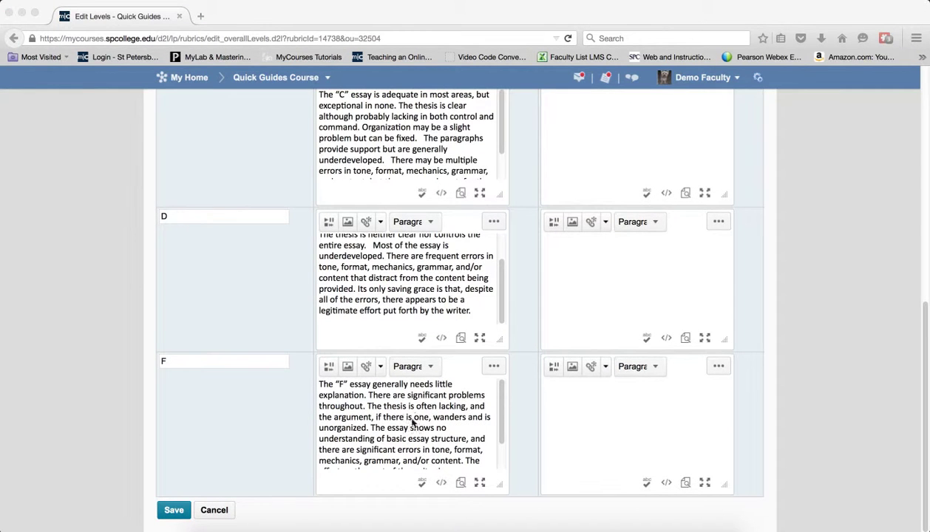
click(174, 510)
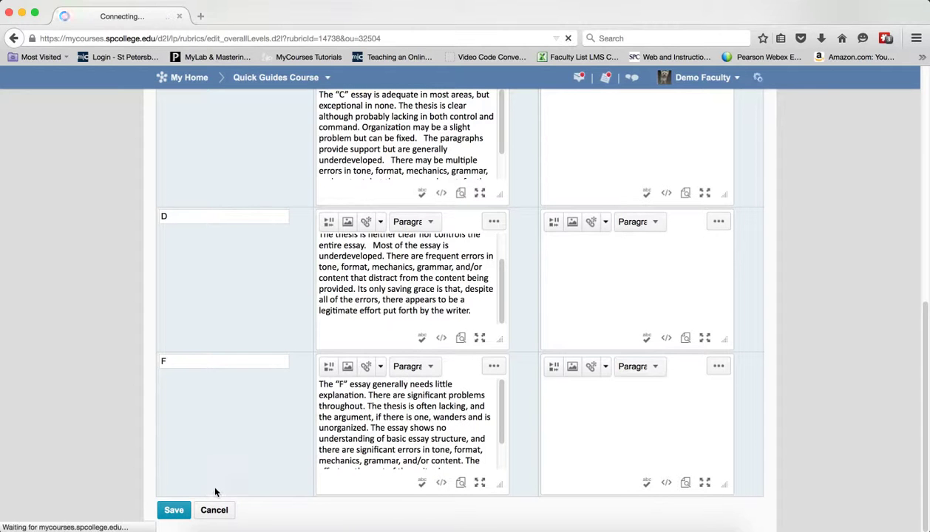
click(174, 511)
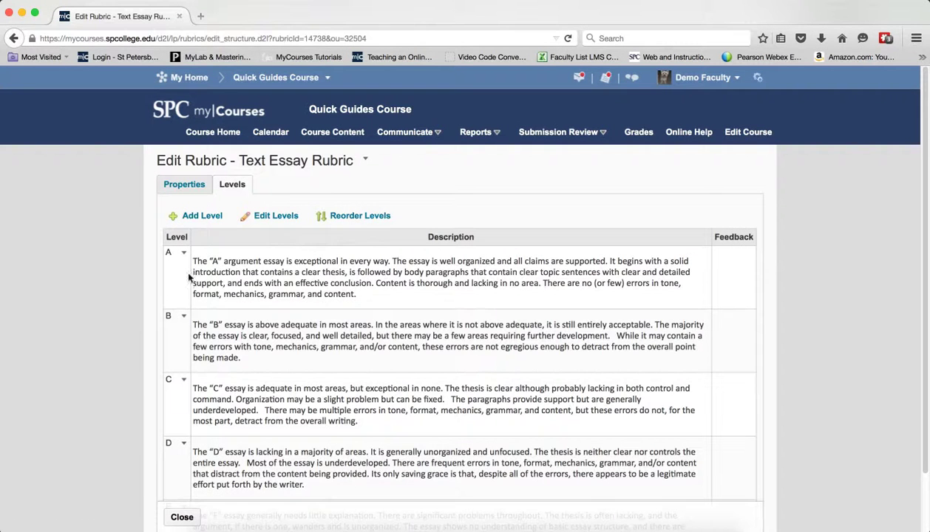
scroll(down, 3)
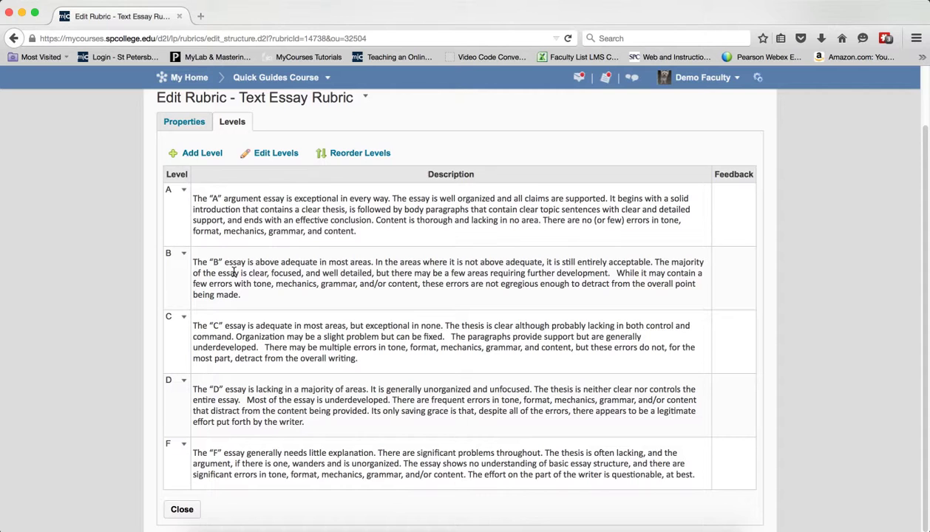
scroll(down, 3)
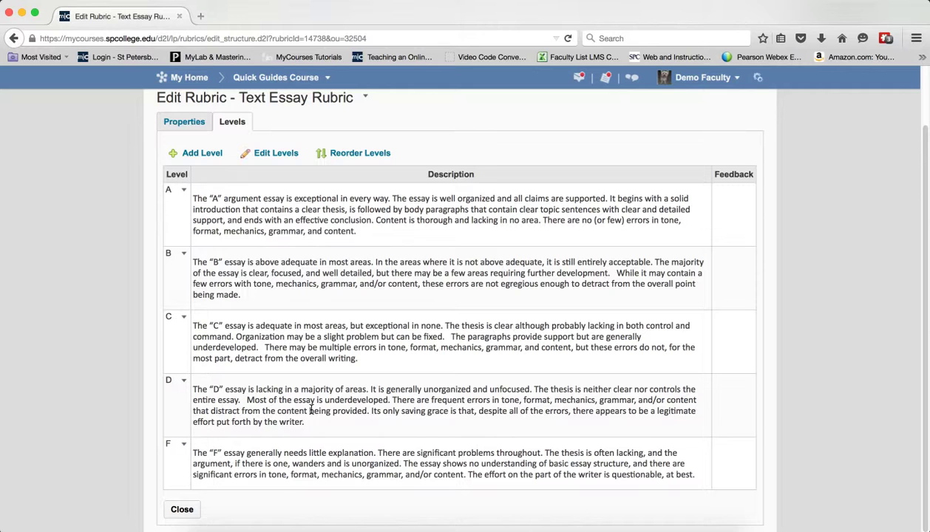
mouse_move(182, 510)
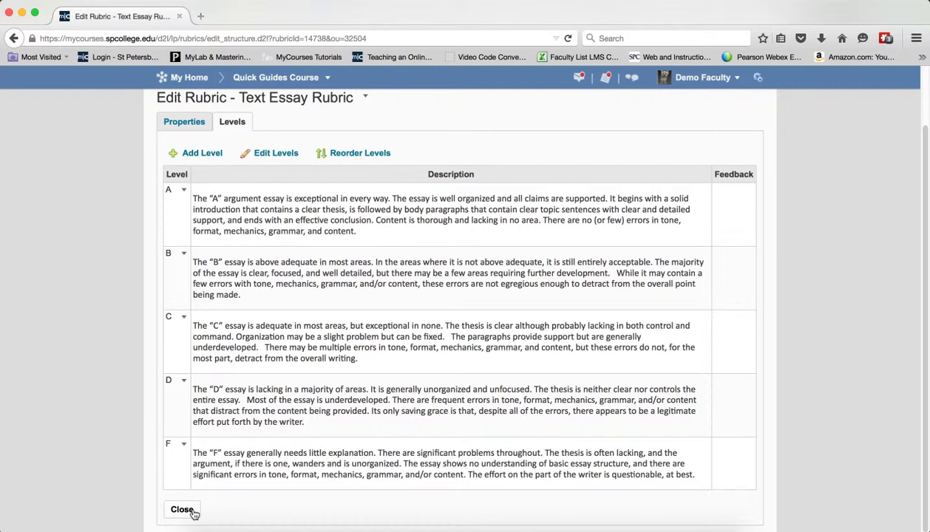